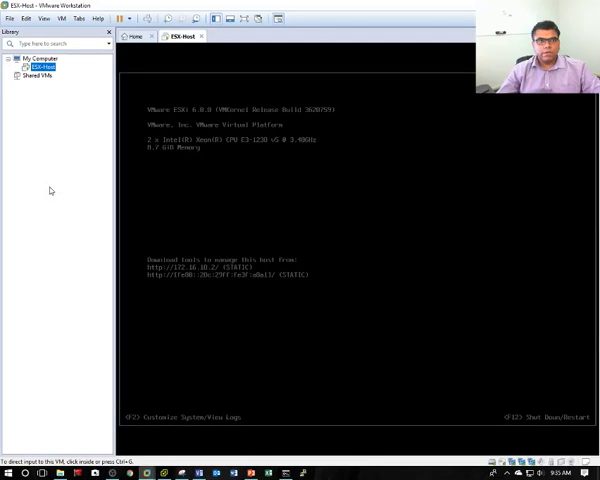
{"action": "mouse_move", "coordinate": [60, 192]}
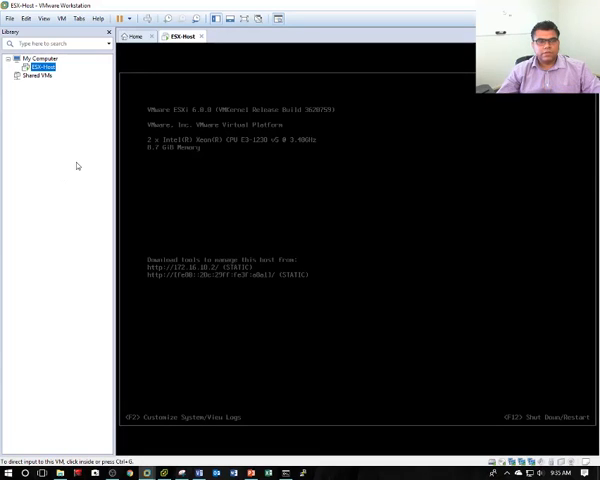
Launch the Virtual Network Editor from the Edit menu in VMware Workstation
{"action": "left_click", "coordinate": [40, 66]}
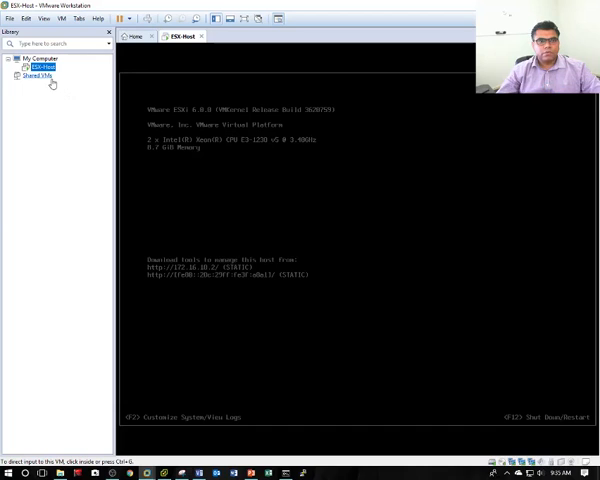
{"action": "left_click", "coordinate": [36, 76]}
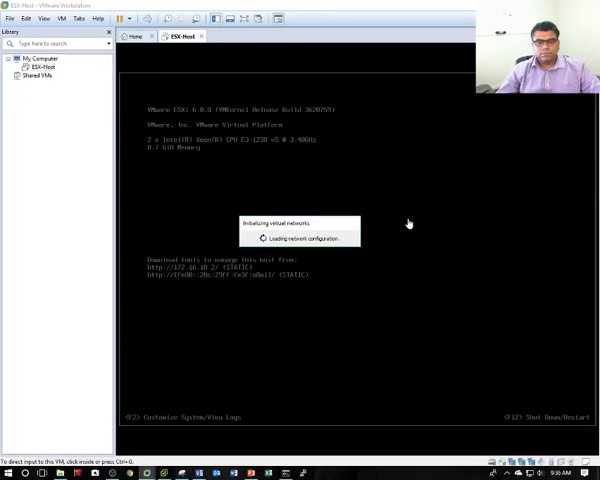
{"action": "mouse_move", "coordinate": [268, 272]}
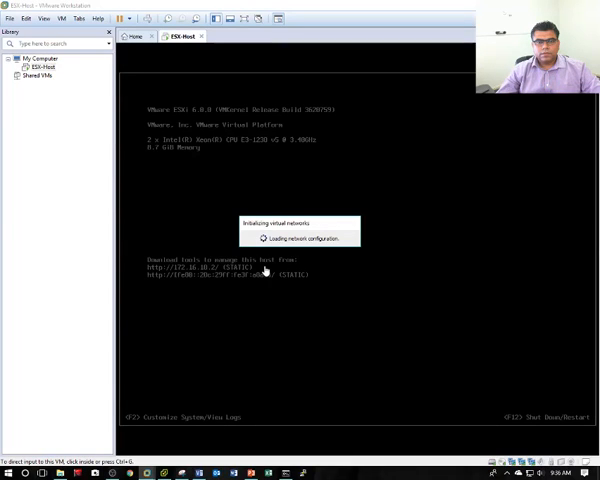
{"action": "mouse_move", "coordinate": [240, 444]}
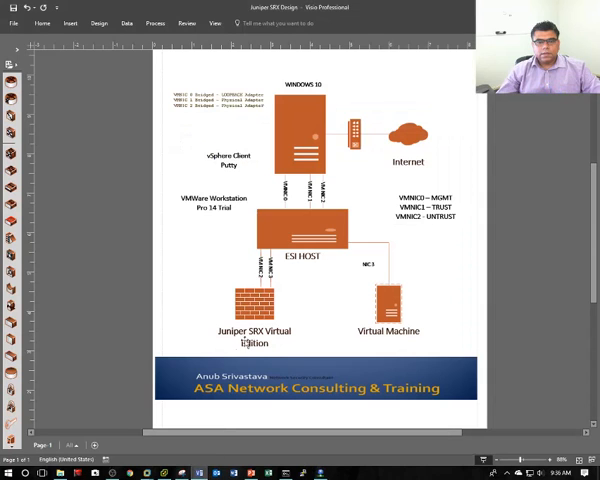
{"action": "mouse_move", "coordinate": [318, 318]}
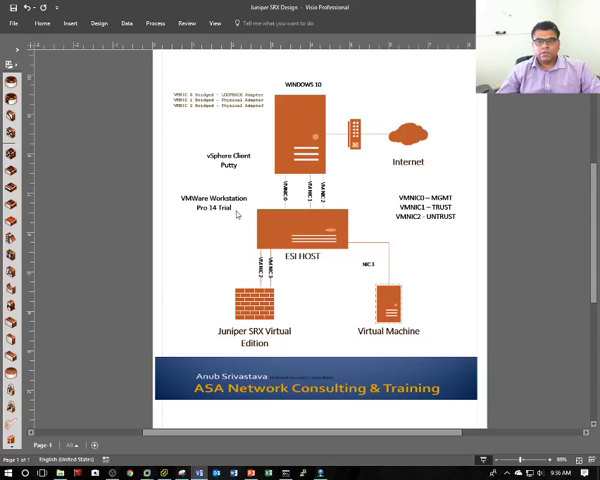
{"action": "mouse_move", "coordinate": [232, 214]}
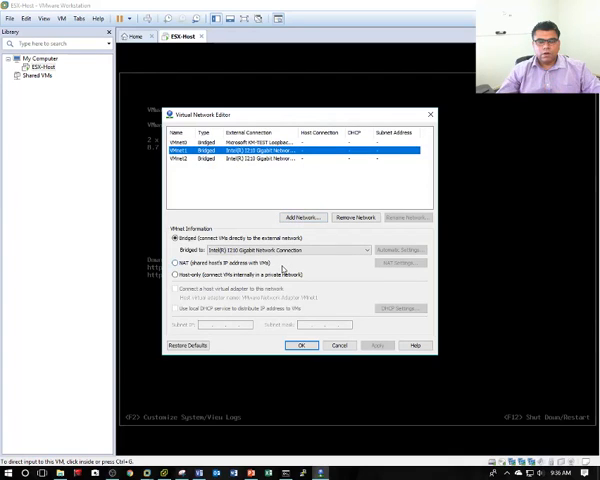
Inspect the Bridged-to adapters of VMnet0 and VMnet1 in the Virtual Network Editor
{"action": "left_click", "coordinate": [368, 250]}
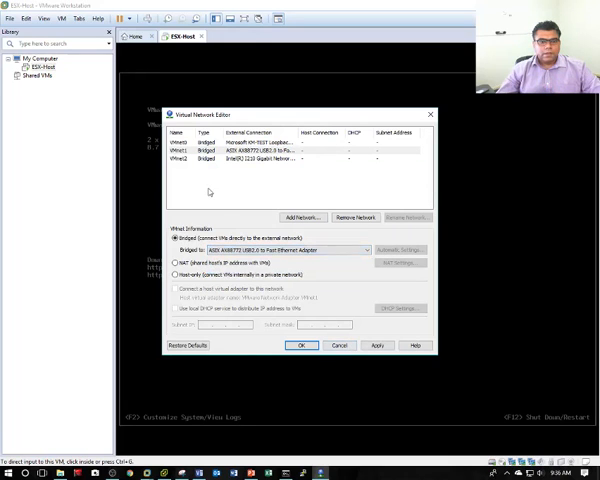
{"action": "left_click", "coordinate": [302, 344]}
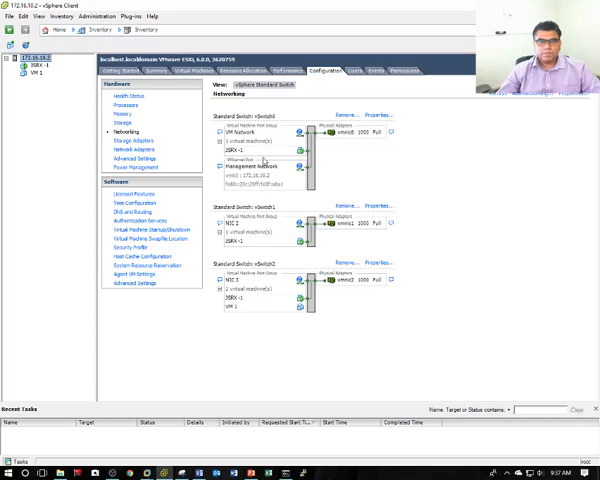
{"action": "mouse_move", "coordinate": [270, 150]}
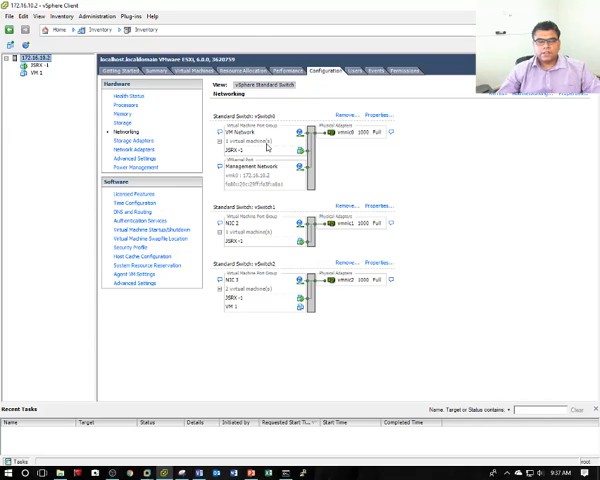
{"action": "mouse_move", "coordinate": [258, 176]}
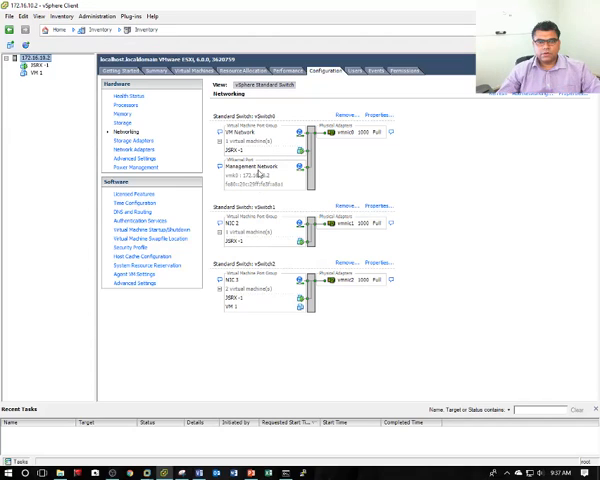
{"action": "mouse_move", "coordinate": [264, 236]}
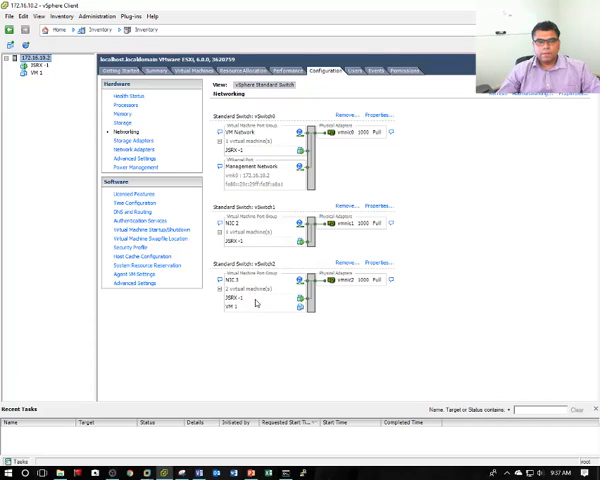
{"action": "mouse_move", "coordinate": [272, 216]}
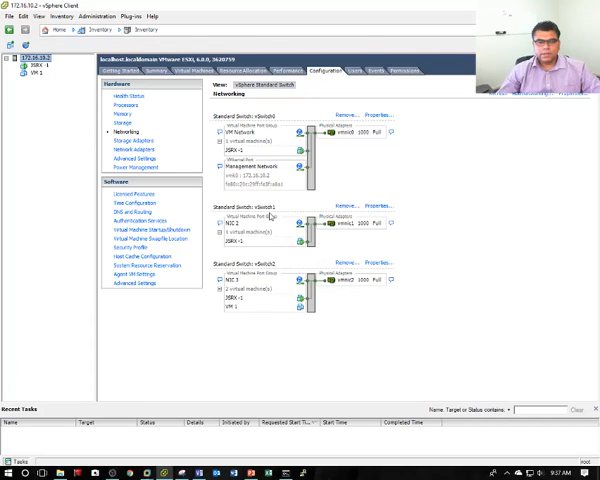
{"action": "mouse_move", "coordinate": [244, 246]}
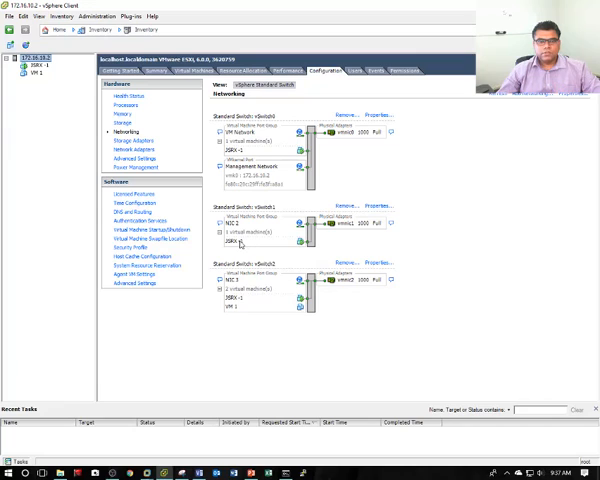
{"action": "mouse_move", "coordinate": [272, 256]}
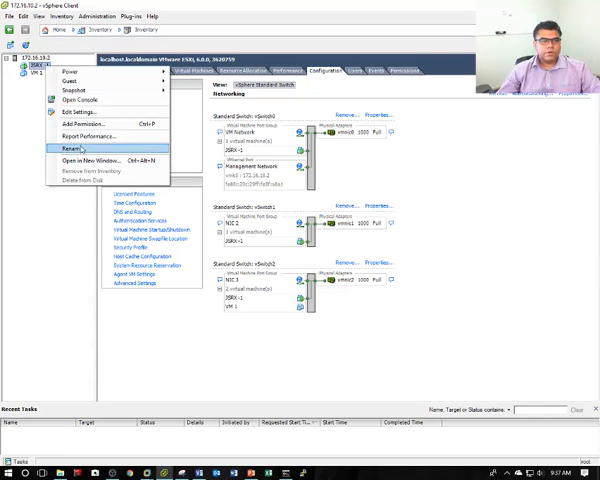
View the VM's hardware settings and confirm Network adapter 1 is connected to VM Network
{"action": "left_click", "coordinate": [76, 122]}
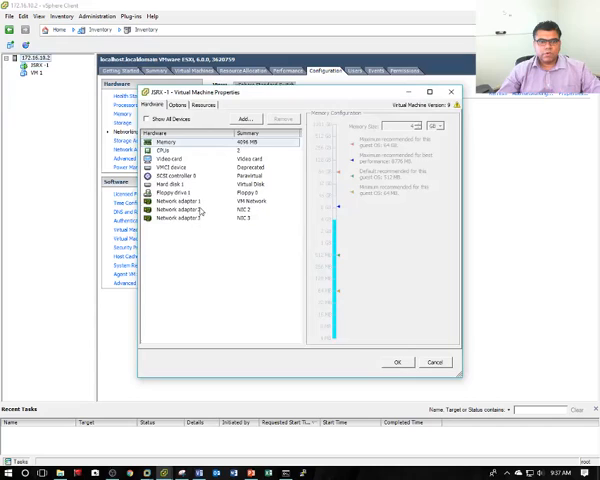
{"action": "left_click", "coordinate": [170, 196]}
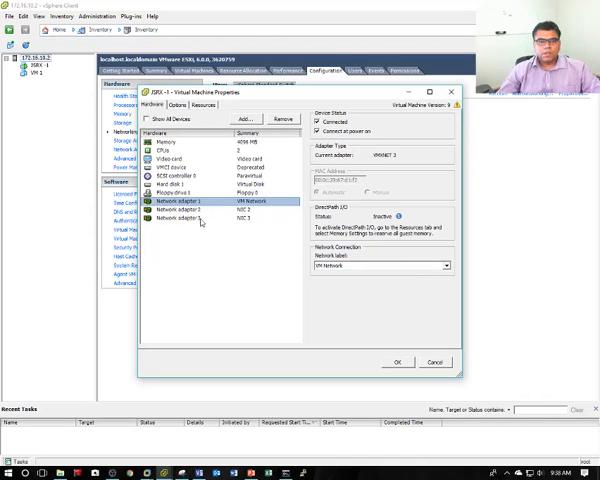
{"action": "left_click", "coordinate": [180, 216]}
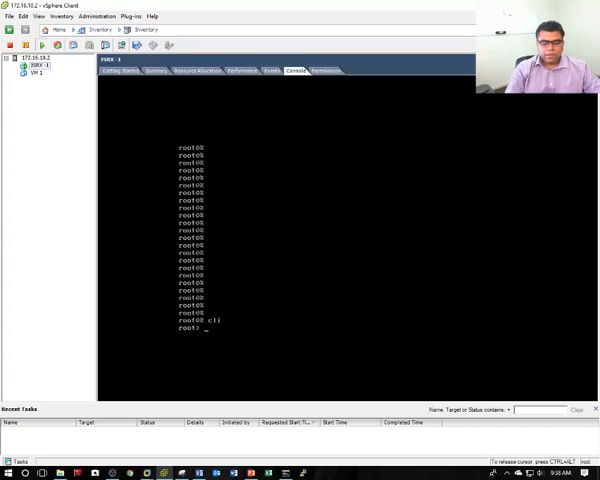
Enter configuration mode and set the root plain-text-password via 'set system root-authentication'
{"action": "type", "text": "edit"}
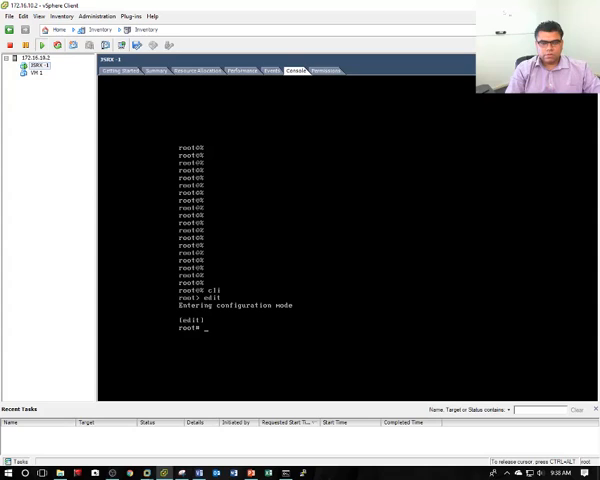
{"action": "type", "text": "set s"}
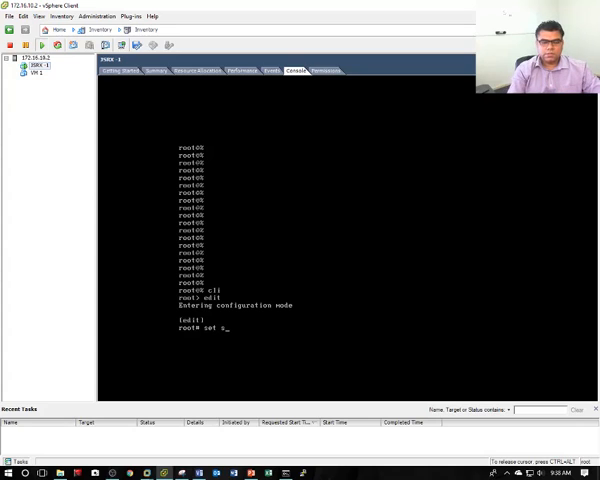
{"action": "type", "text": "ystem root-authentication"}
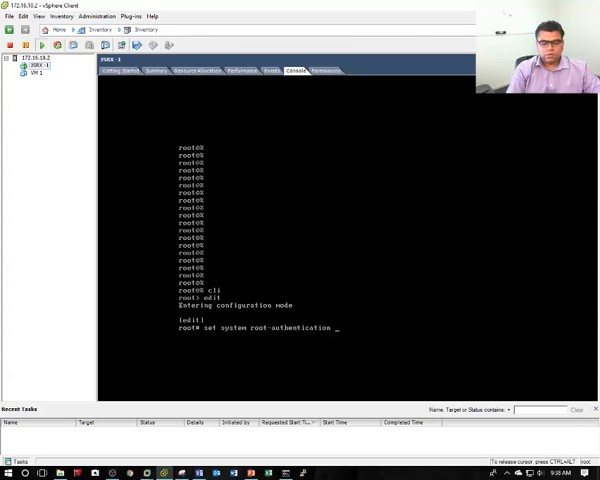
{"action": "type", "text": "plain-text-password"}
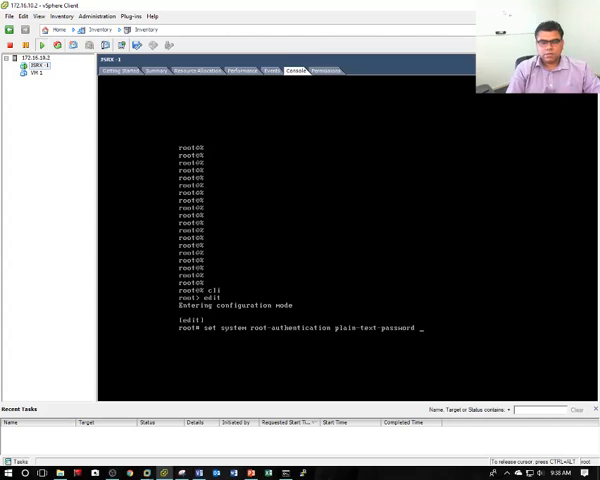
{"action": "key", "text": "enter"}
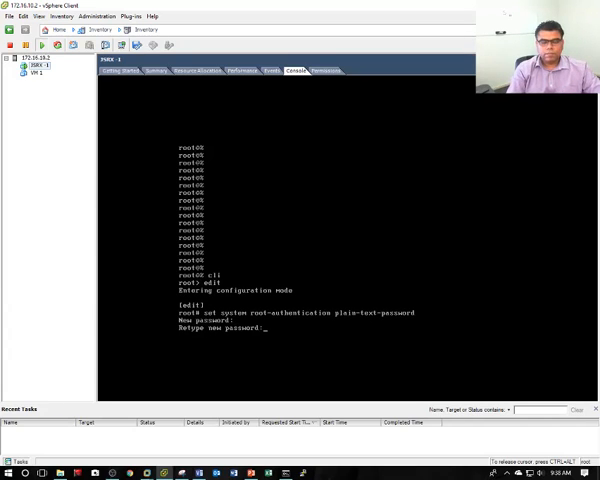
Commit the new root password configuration on the SRX
{"action": "type", "text": "commit"}
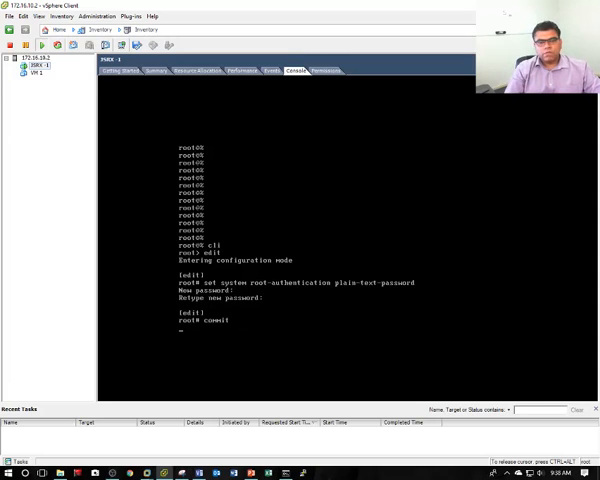
{"action": "key", "text": "Return"}
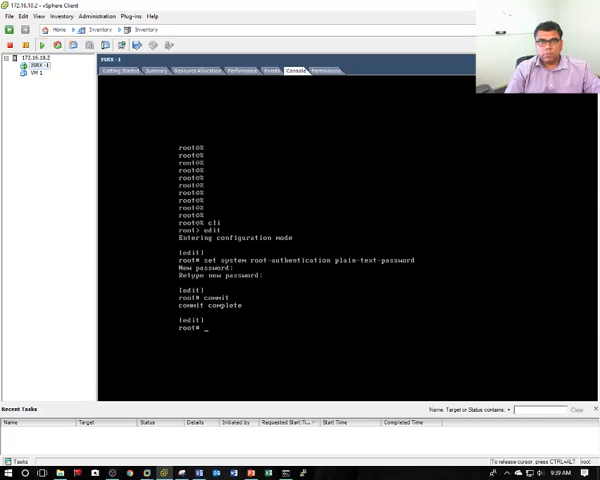
{"action": "type", "text": "erfaces terse"}
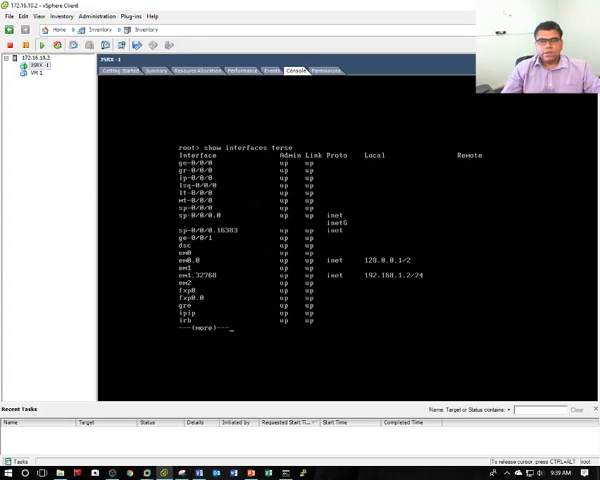
Leave configuration mode and list the firewall interfaces with 'show interfaces terse'
{"action": "key", "text": "space"}
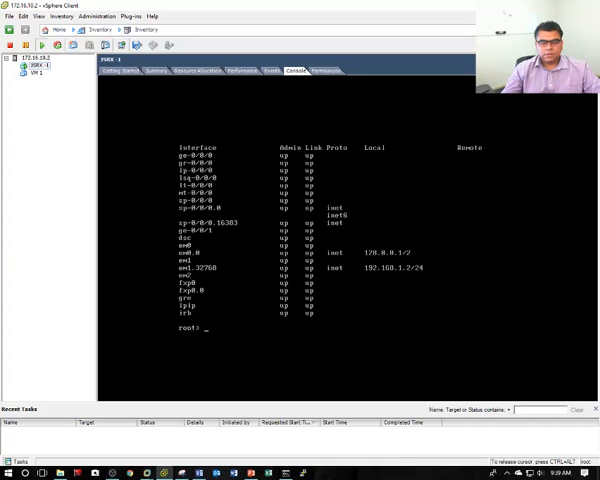
{"action": "mouse_move", "coordinate": [226, 204]}
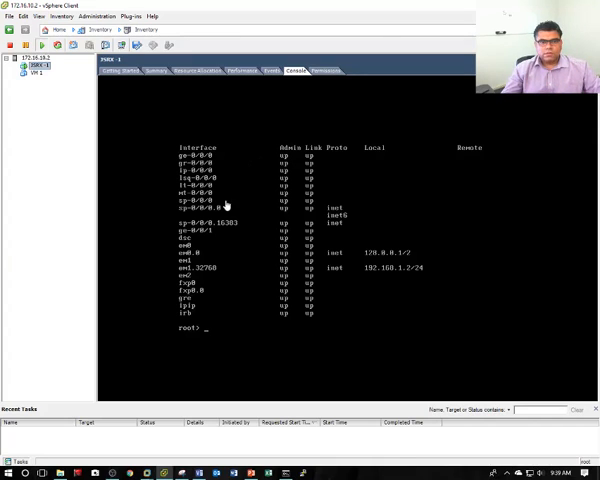
{"action": "mouse_move", "coordinate": [204, 236]}
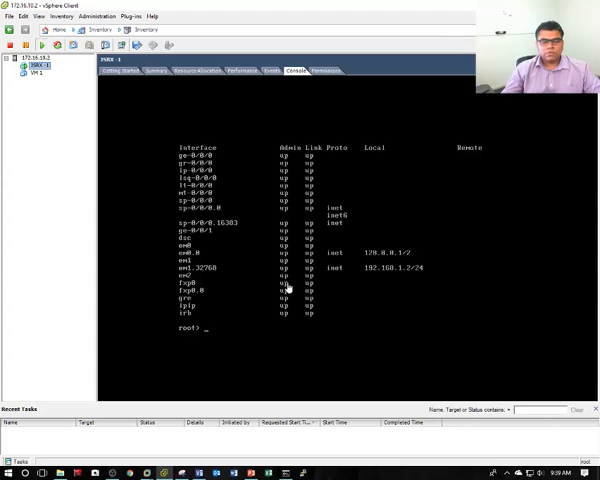
{"action": "left_click", "coordinate": [284, 290]}
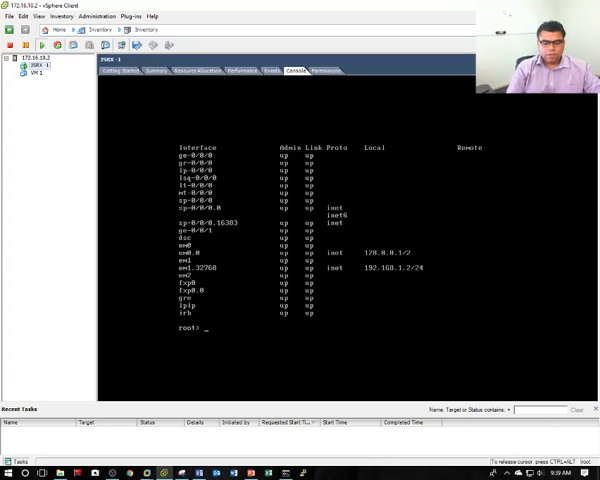
{"action": "type", "text": "sho"}
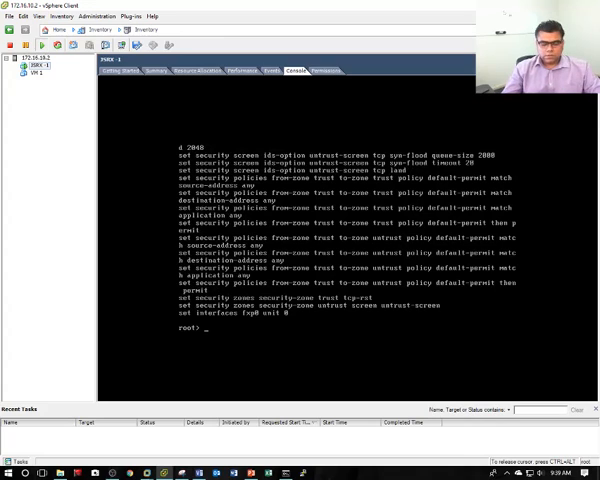
Display the configured trust and untrust zones with 'show configuration security zones'
{"action": "type", "text": "show configuration security zo"}
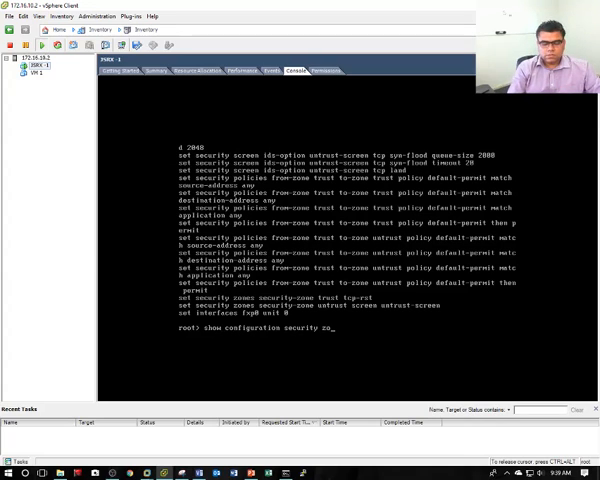
{"action": "key", "text": "enter"}
{"action": "type", "text": "edit"}
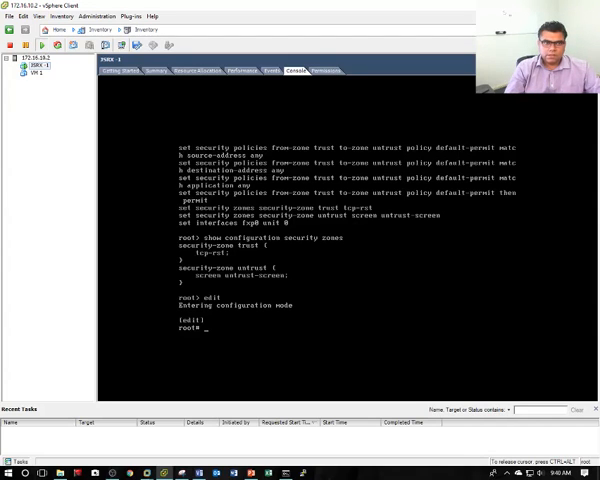
Assign interface ge-0/0/0 to the untrust security zone
{"action": "type", "text": "set interfa"}
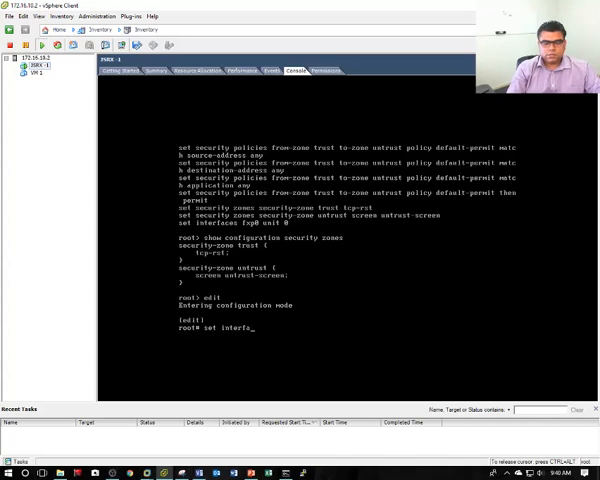
{"action": "type", "text": "security"}
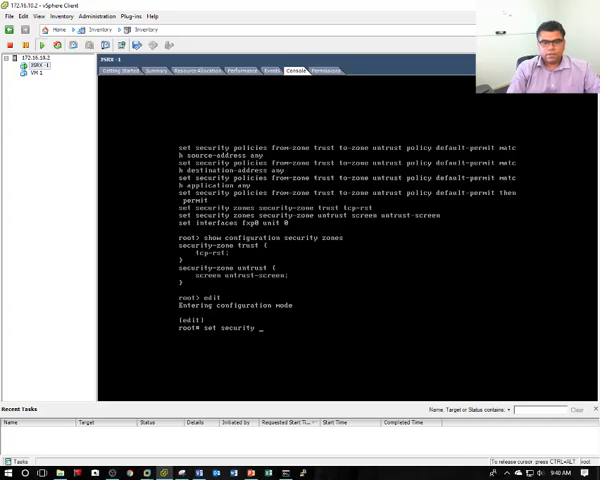
{"action": "type", "text": "zones security-zone untrust"}
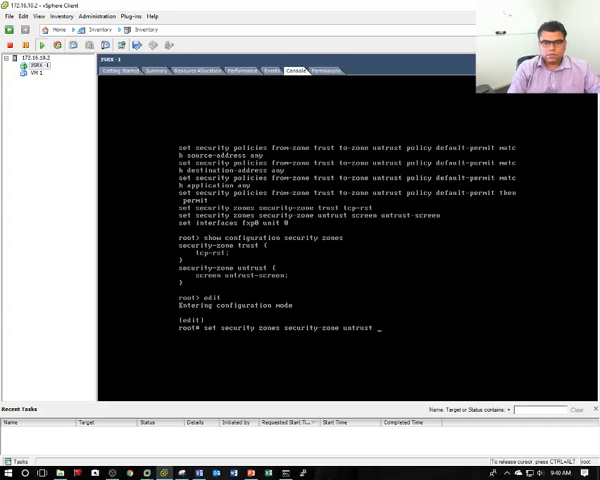
{"action": "type", "text": "interfaces"}
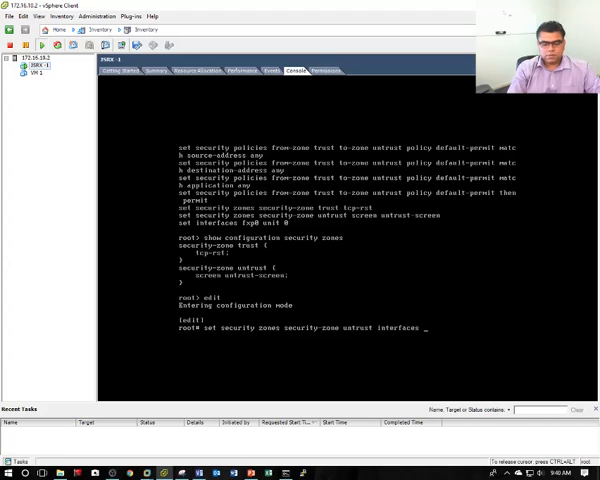
{"action": "type", "text": "ge-0"}
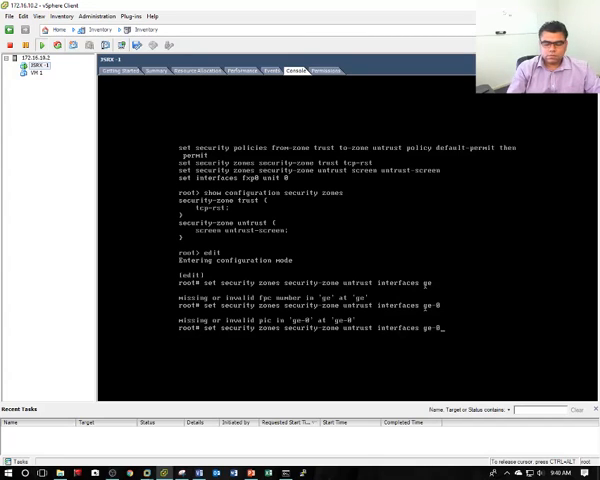
{"action": "type", "text": "/0/0"}
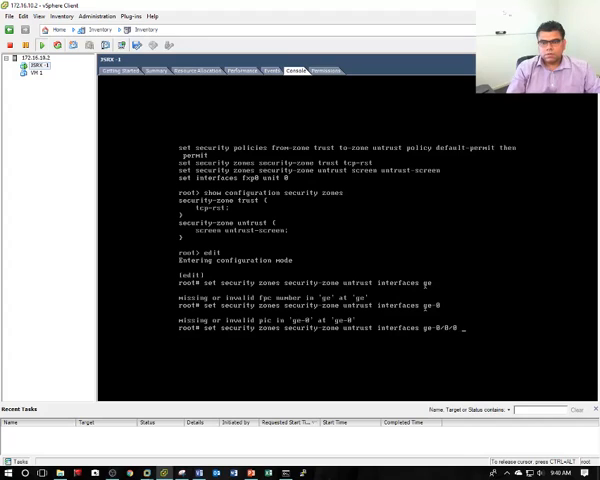
{"action": "key", "text": "enter"}
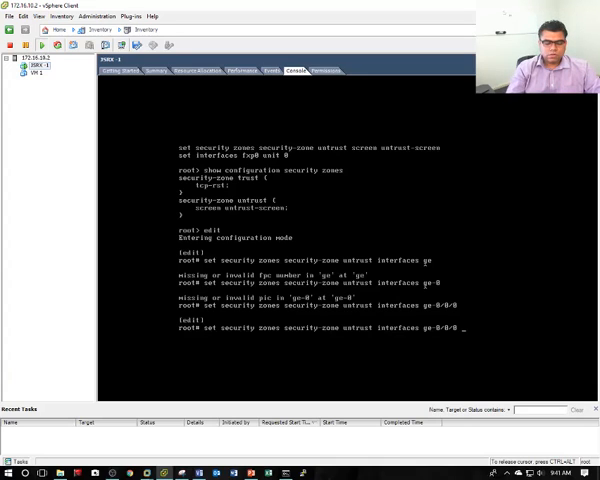
Allow ping and SSH as host-inbound system-services on the untrust zone interface
{"action": "type", "text": "host-inbound-traffic"}
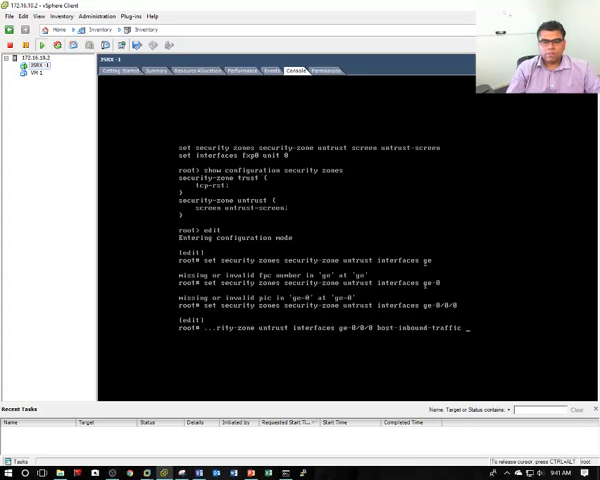
{"action": "type", "text": "system-services"}
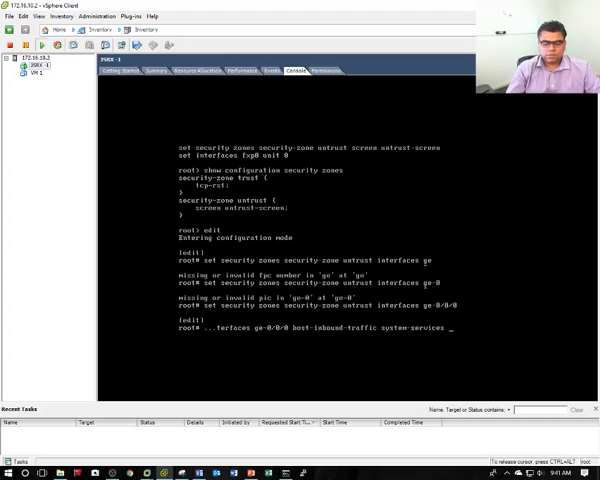
{"action": "type", "text": "ping"}
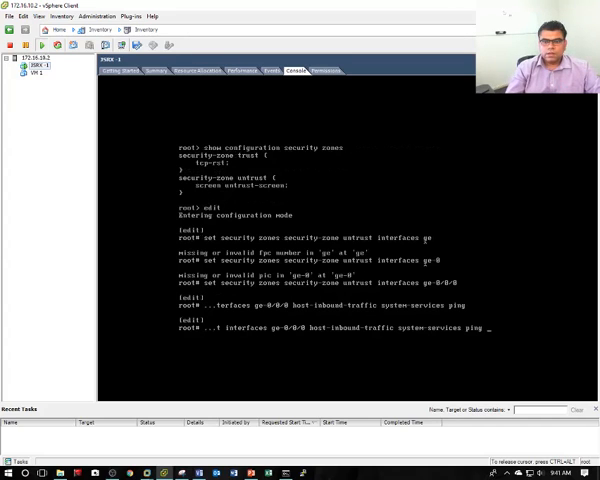
{"action": "type", "text": "ssh"}
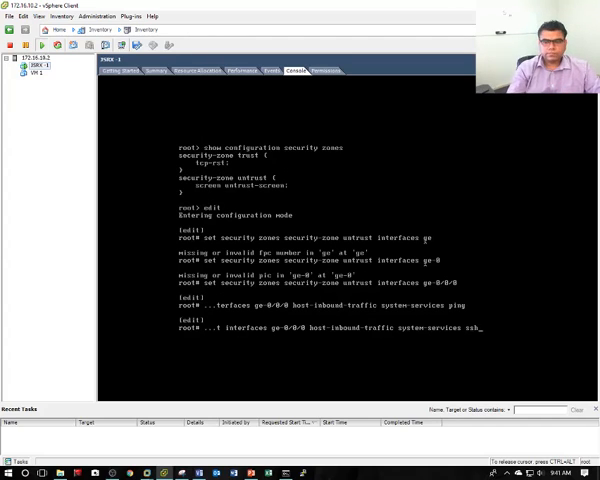